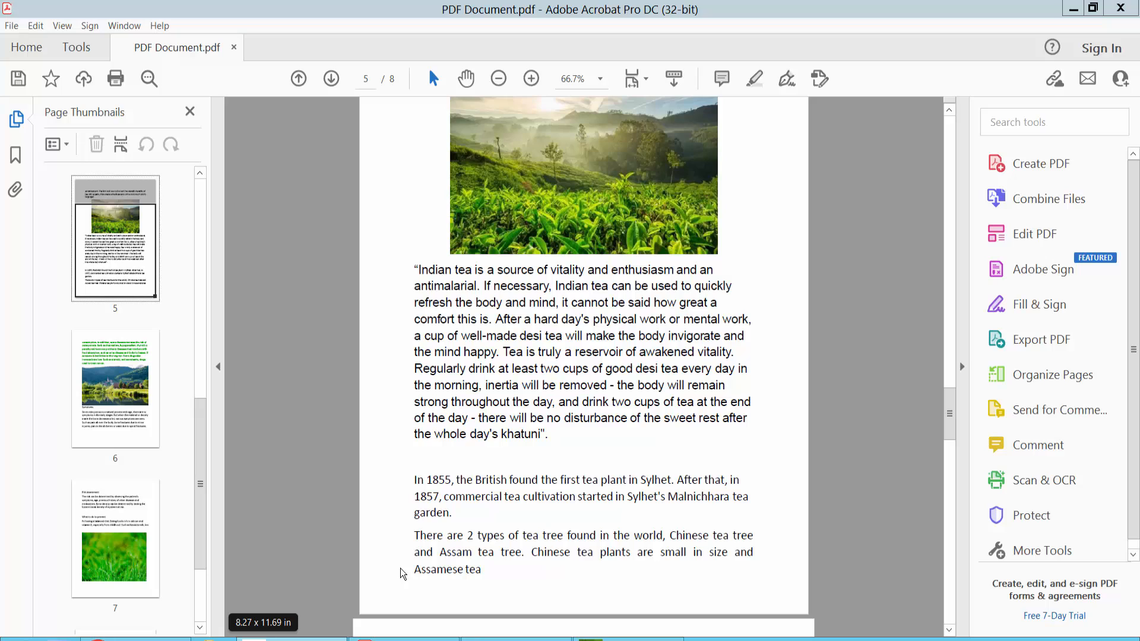
mouse_move(571, 35)
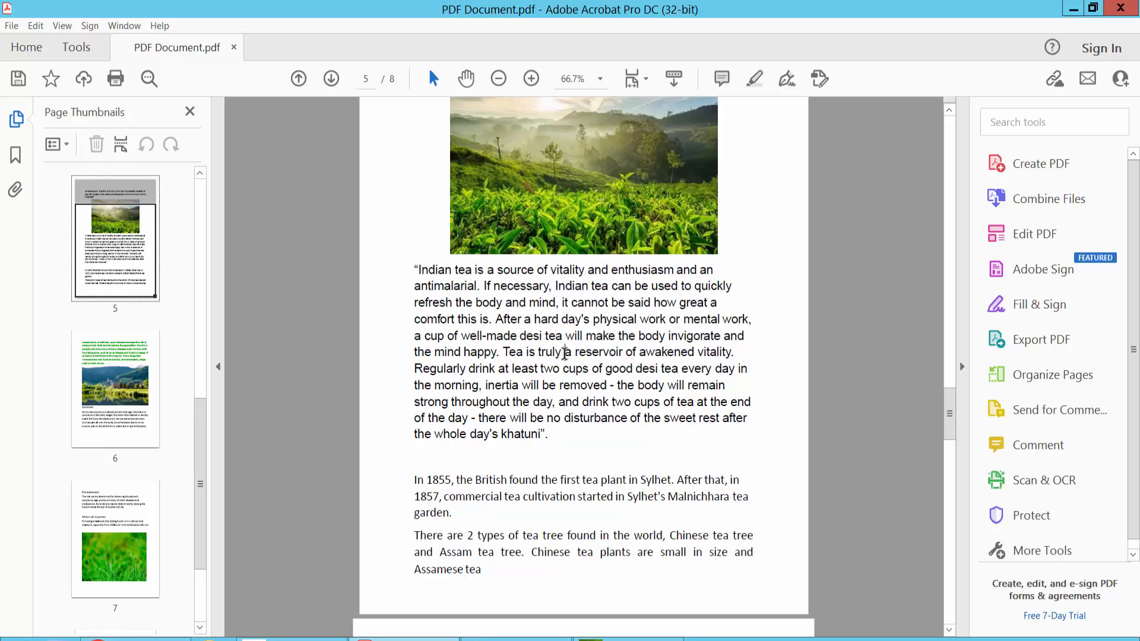
mouse_move(76, 47)
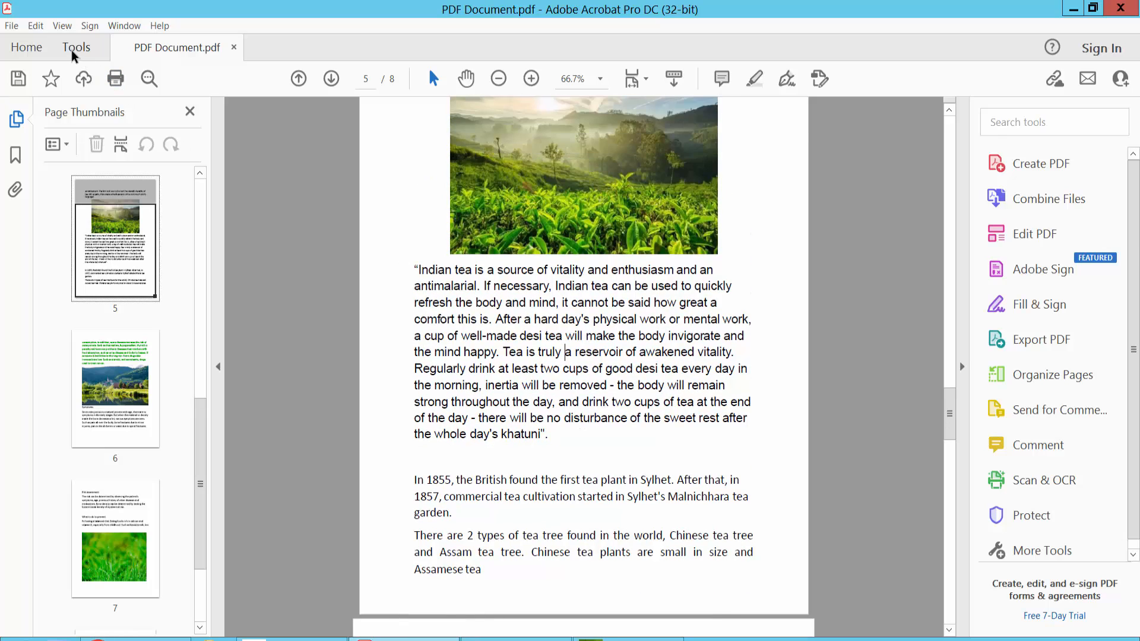
Step: Enter Edit PDF from Tools and bold the Indian tea quote paragraph on page 5
left_click(75, 48)
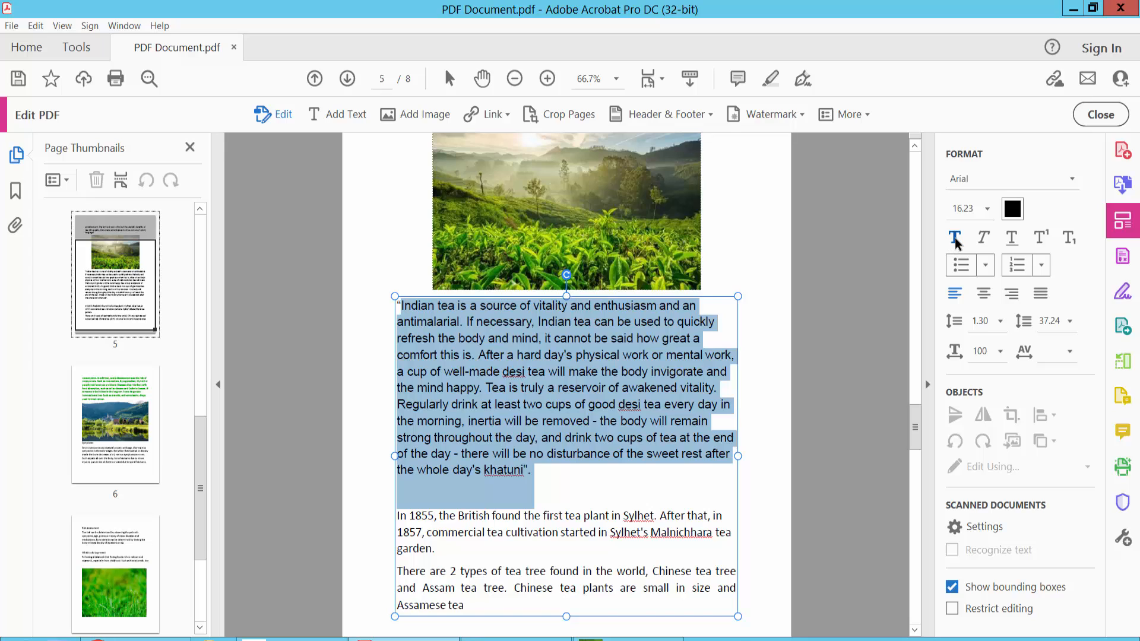
left_click(955, 237)
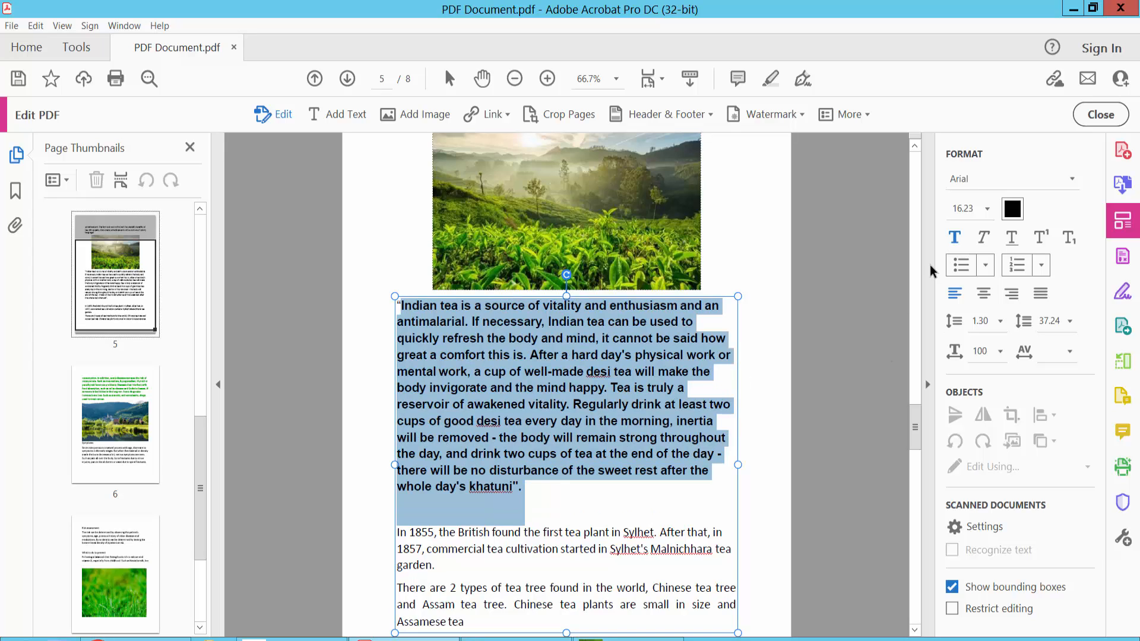
Step: Italicize the bold tea quote and bold the two paragraphs below it
left_click(983, 239)
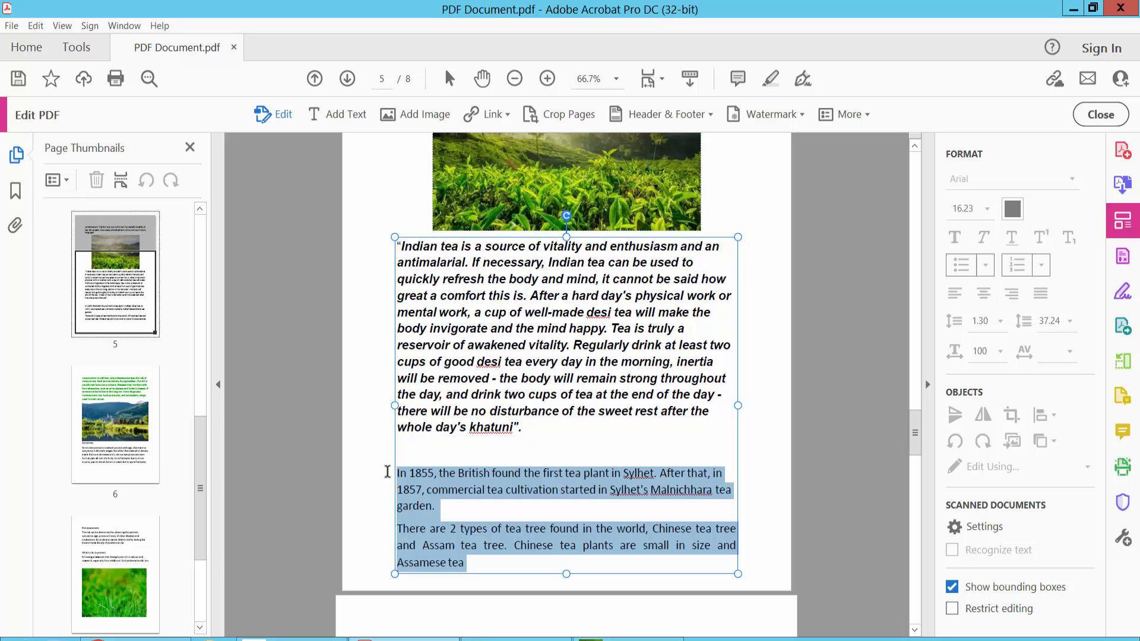
left_click(1010, 179)
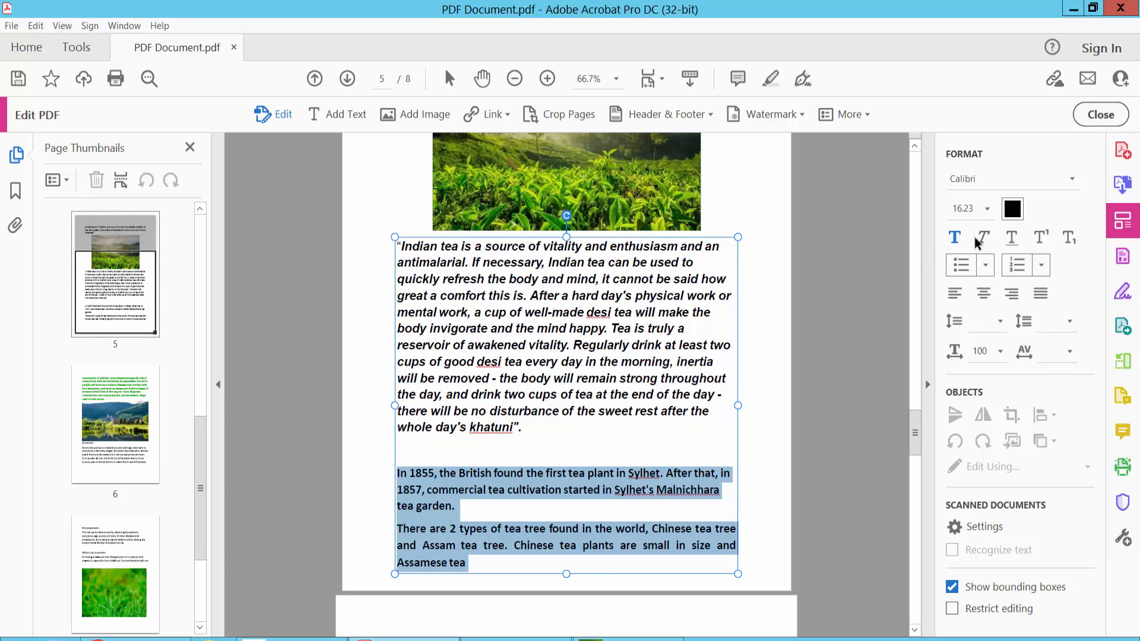